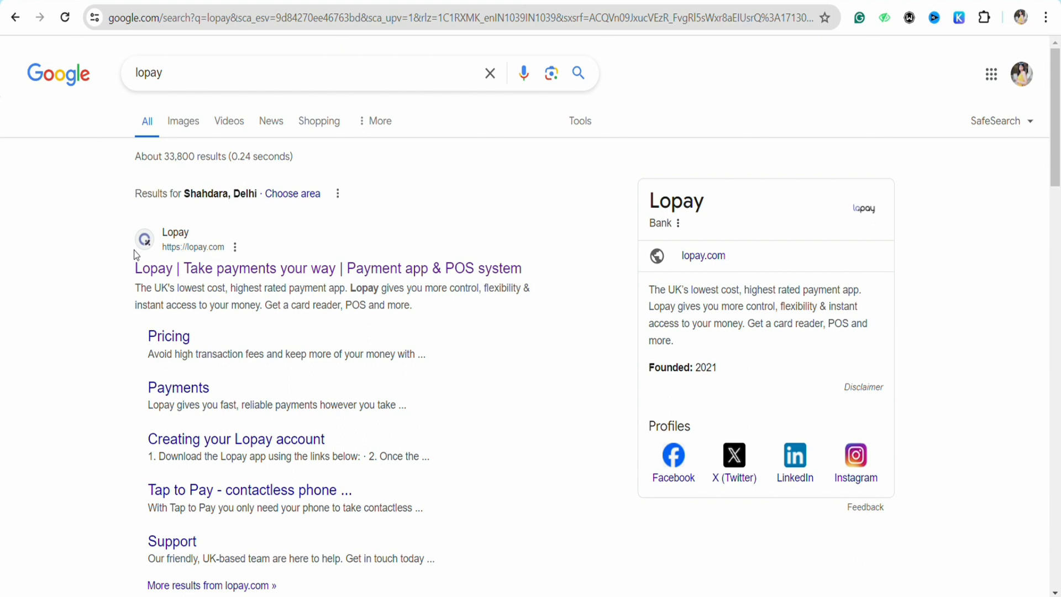
mouse_move(221, 55)
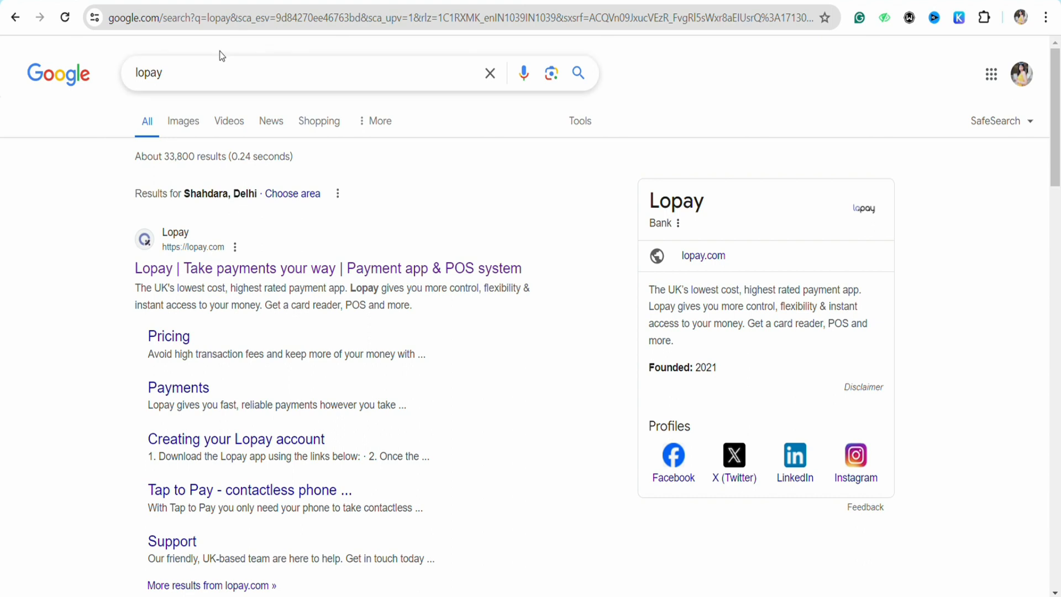
mouse_move(236, 439)
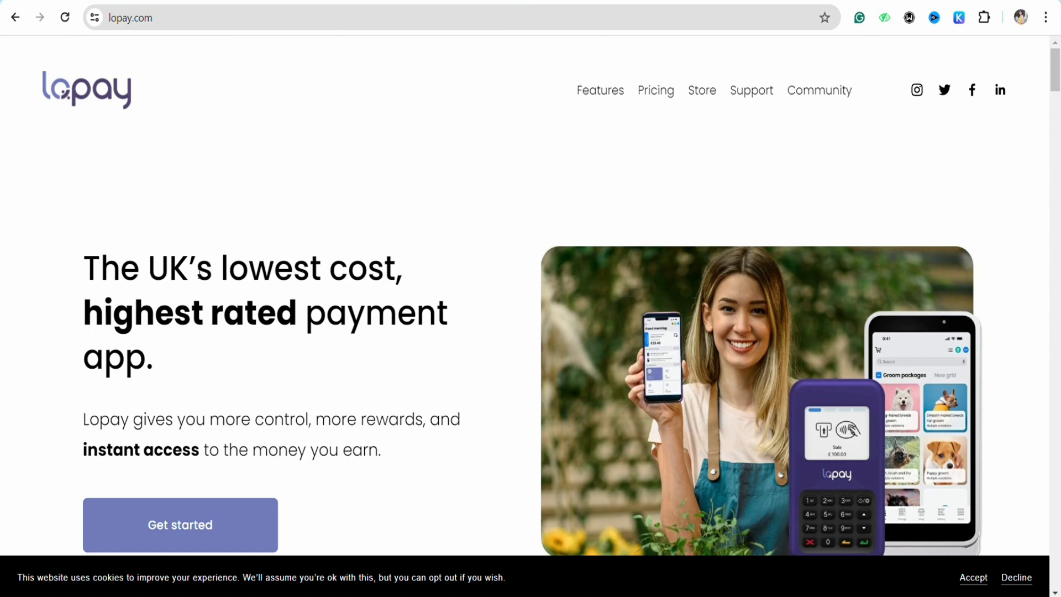
- Start Lopay sign-up via 'Get started', inspect the country field, then close the form unfilled
left_click(179, 524)
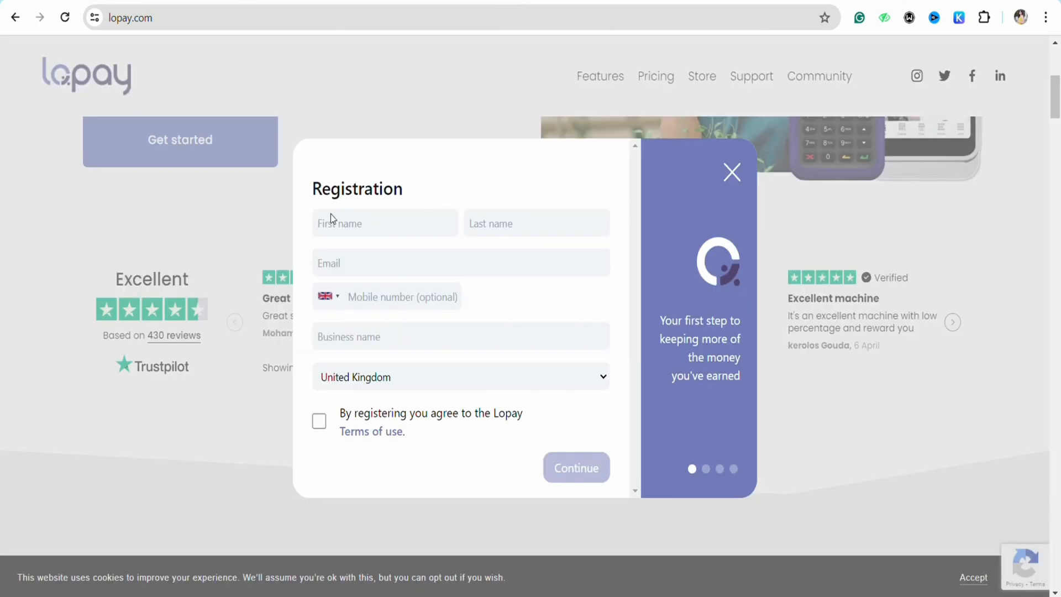
mouse_move(451, 237)
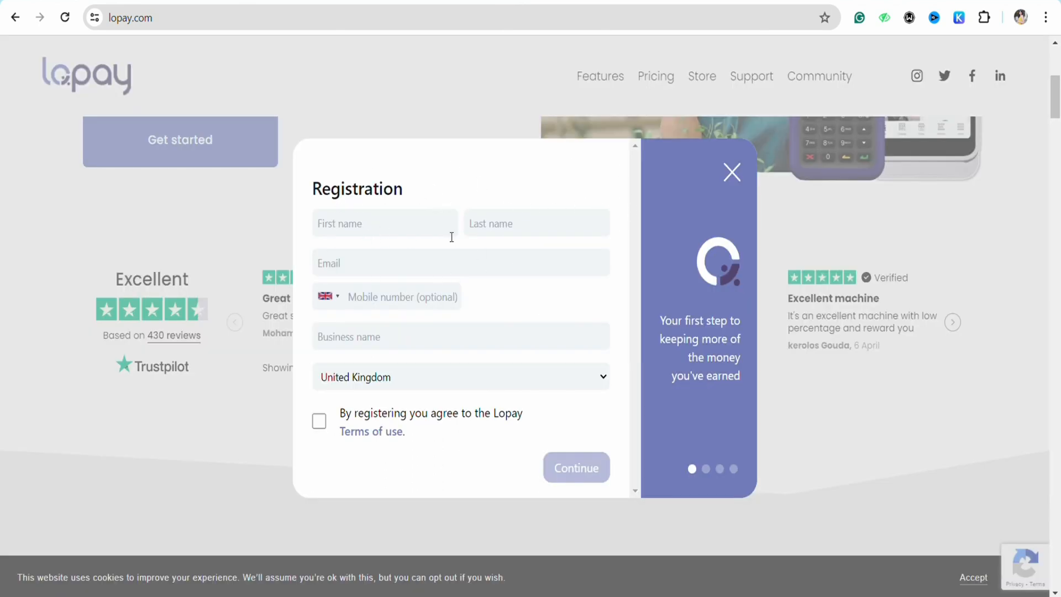
mouse_move(439, 310)
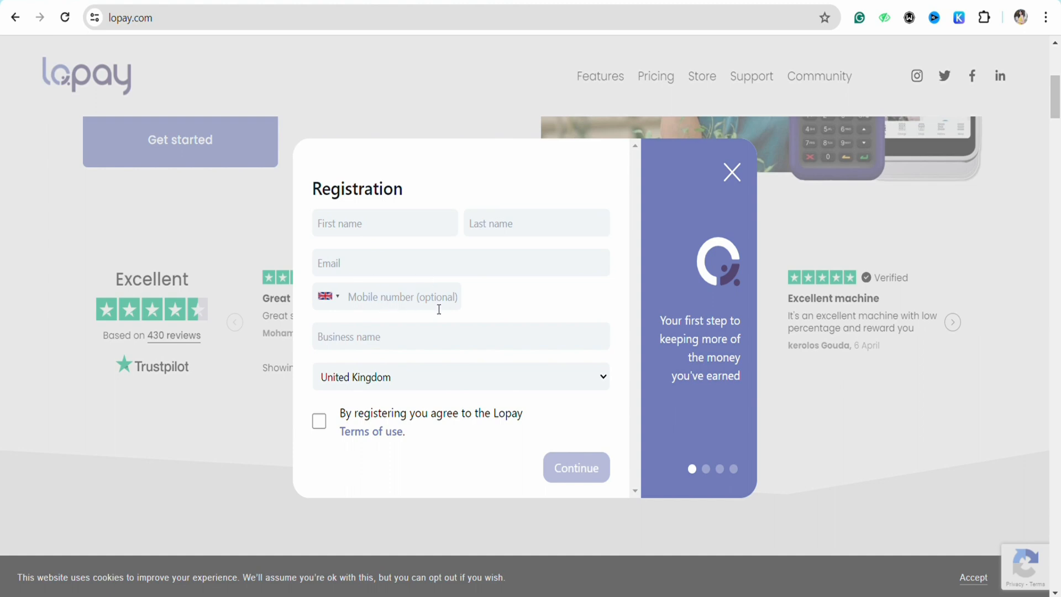
mouse_move(382, 367)
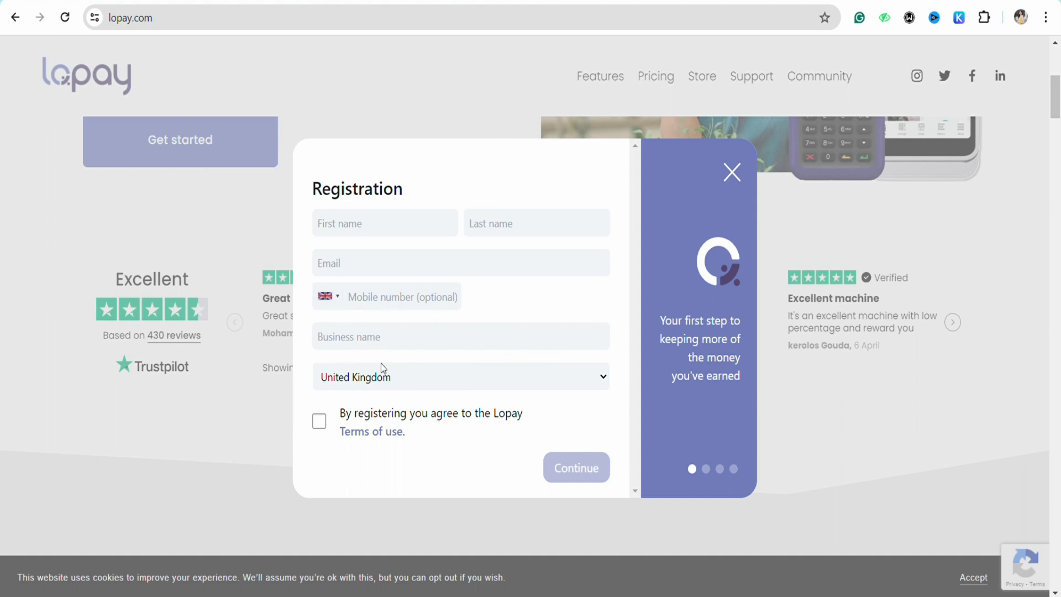
left_click(461, 377)
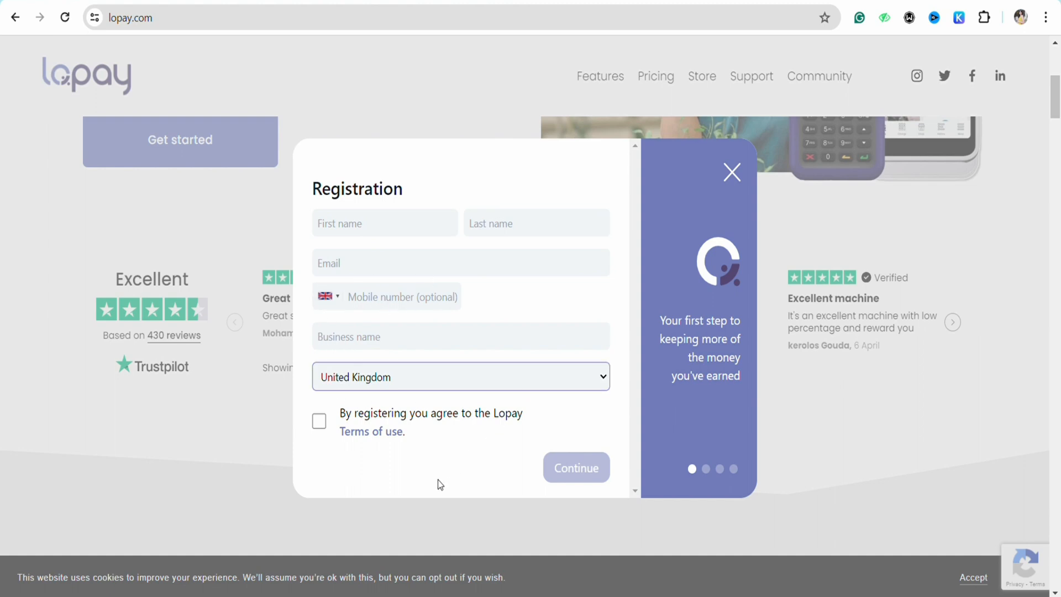
mouse_move(366, 404)
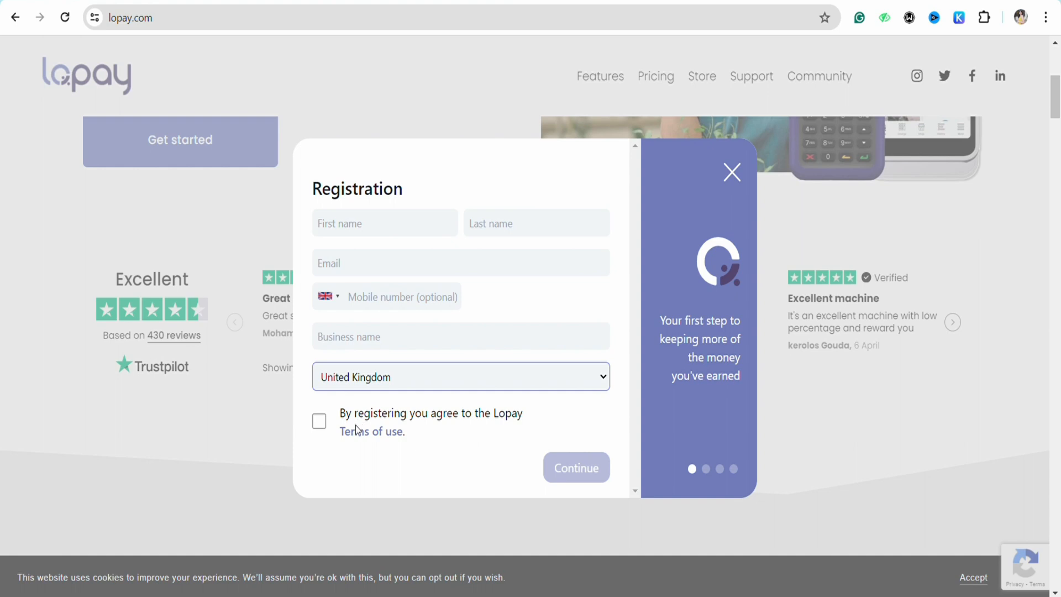
mouse_move(267, 484)
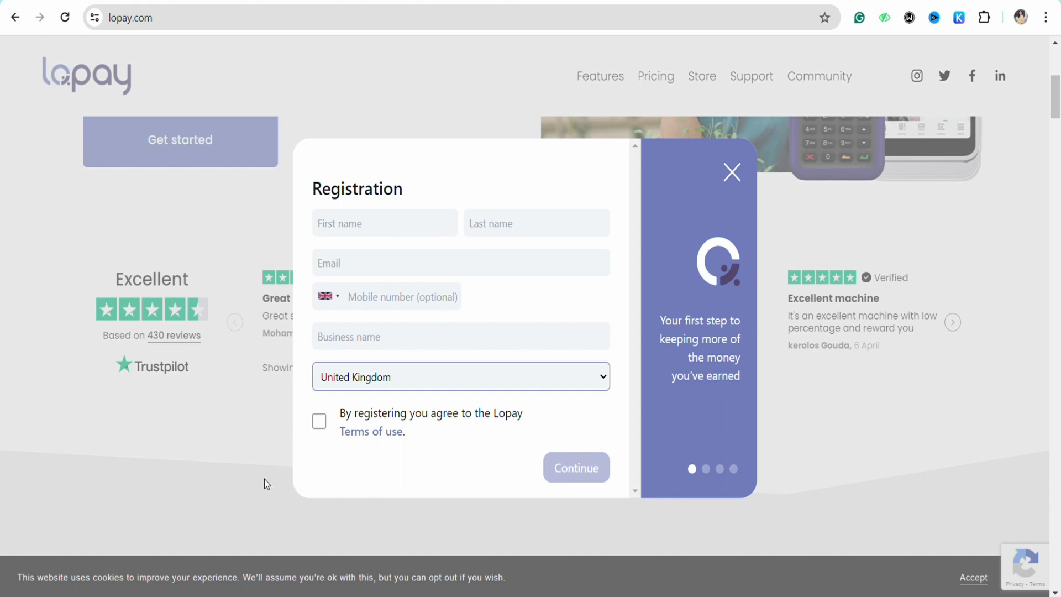
mouse_move(327, 318)
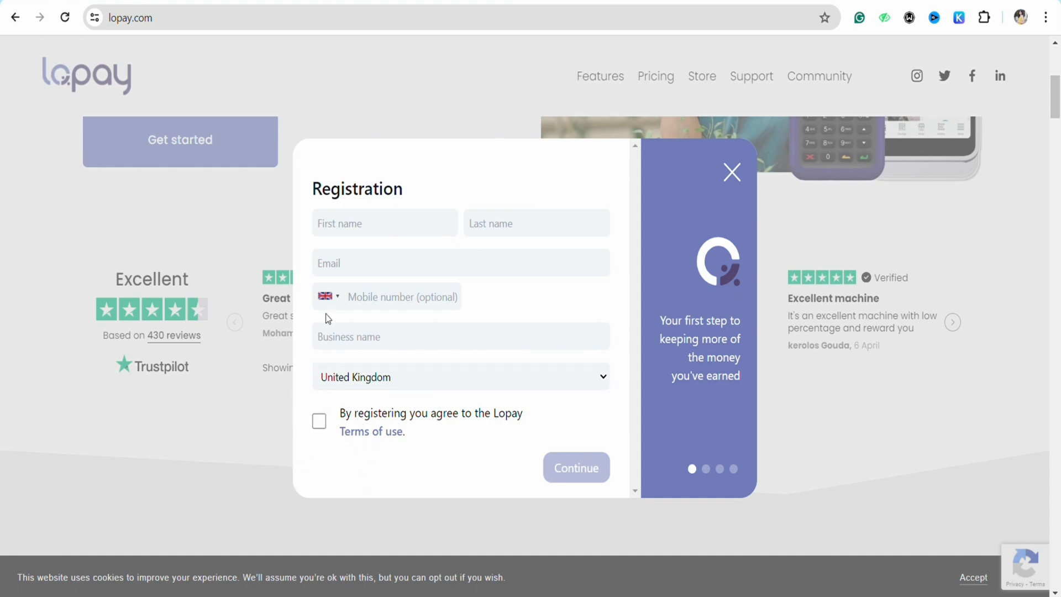
mouse_move(318, 420)
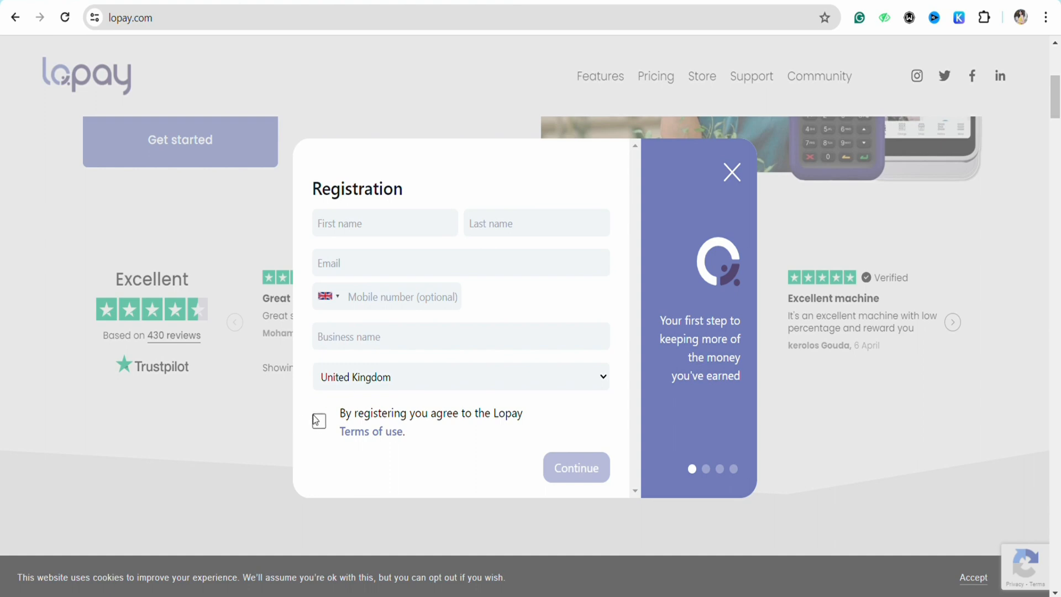
mouse_move(396, 425)
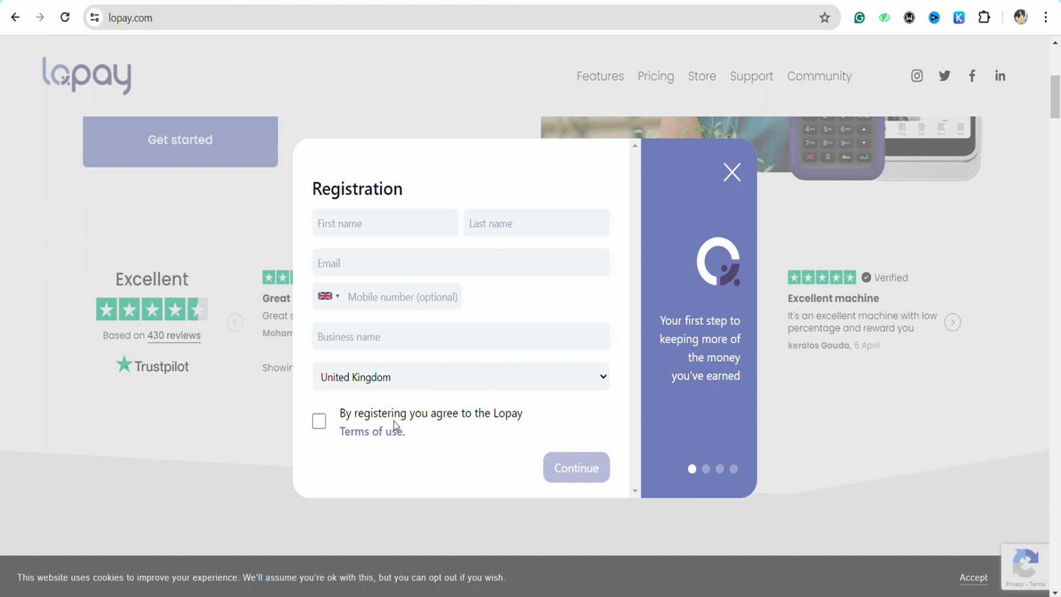
mouse_move(537, 509)
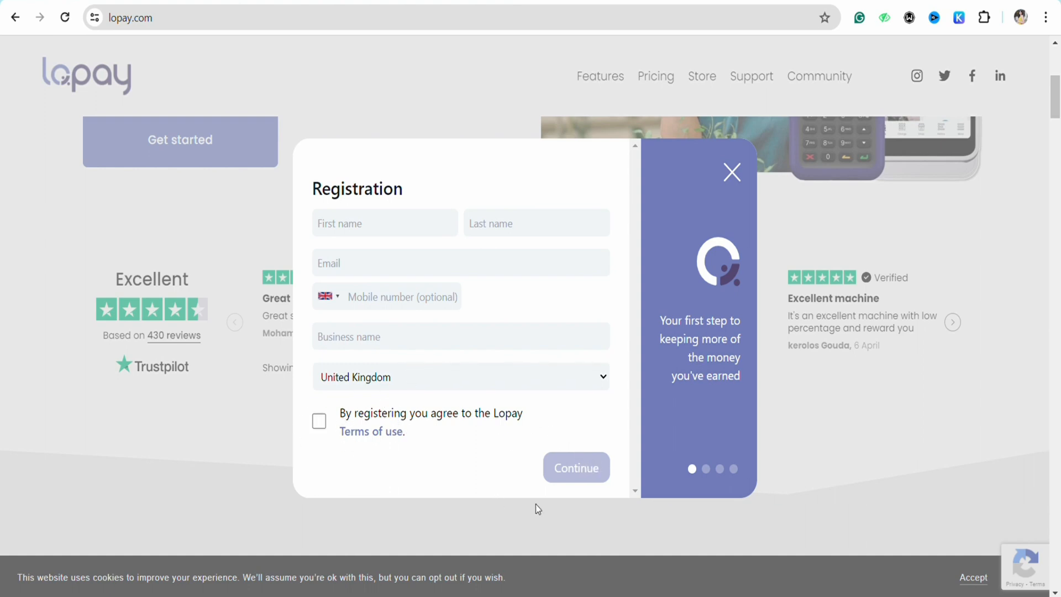
mouse_move(660, 436)
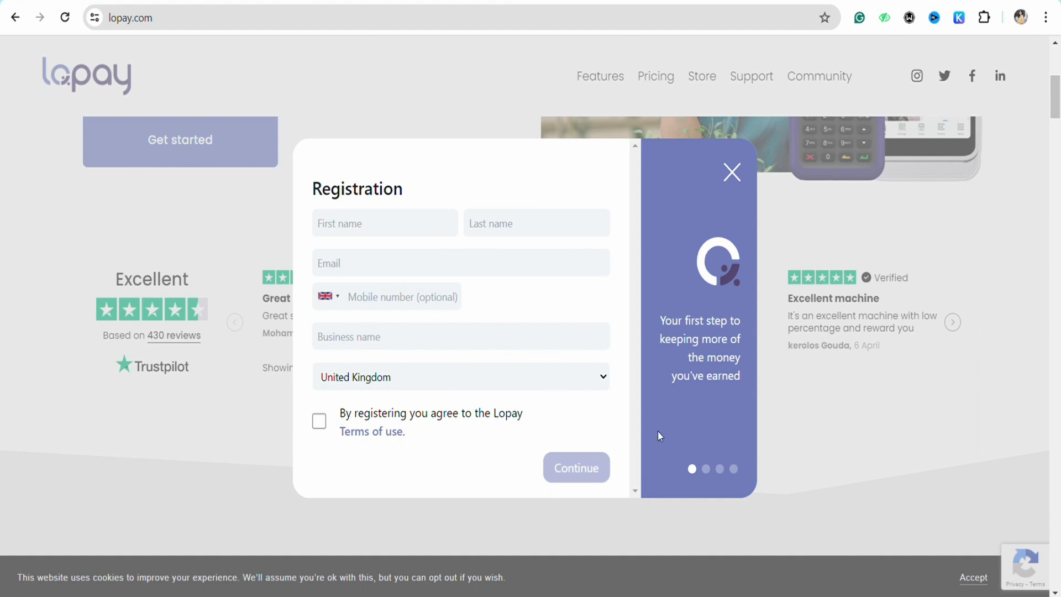
mouse_move(706, 158)
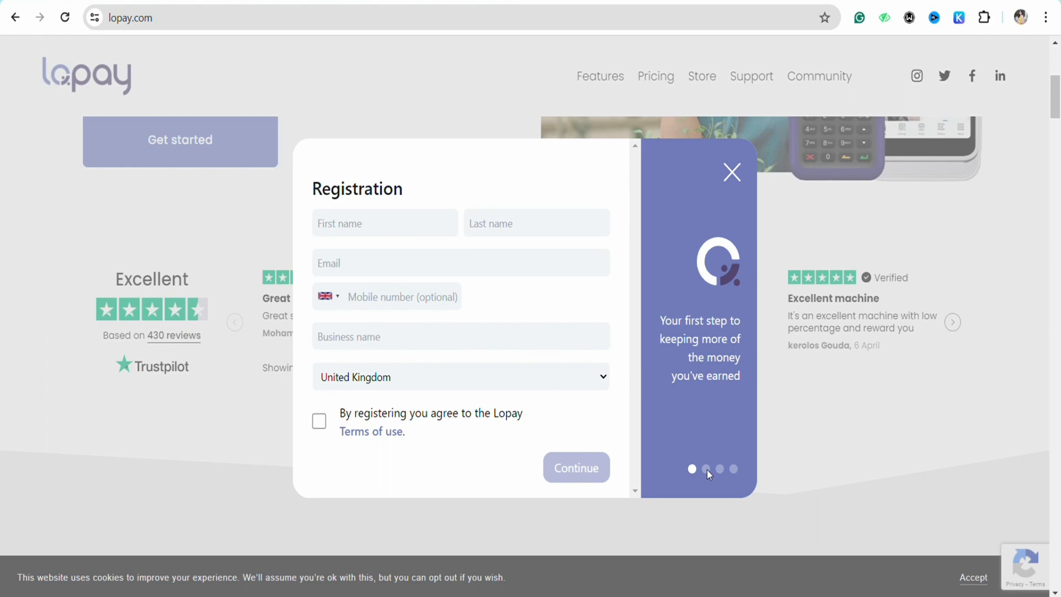
mouse_move(734, 481)
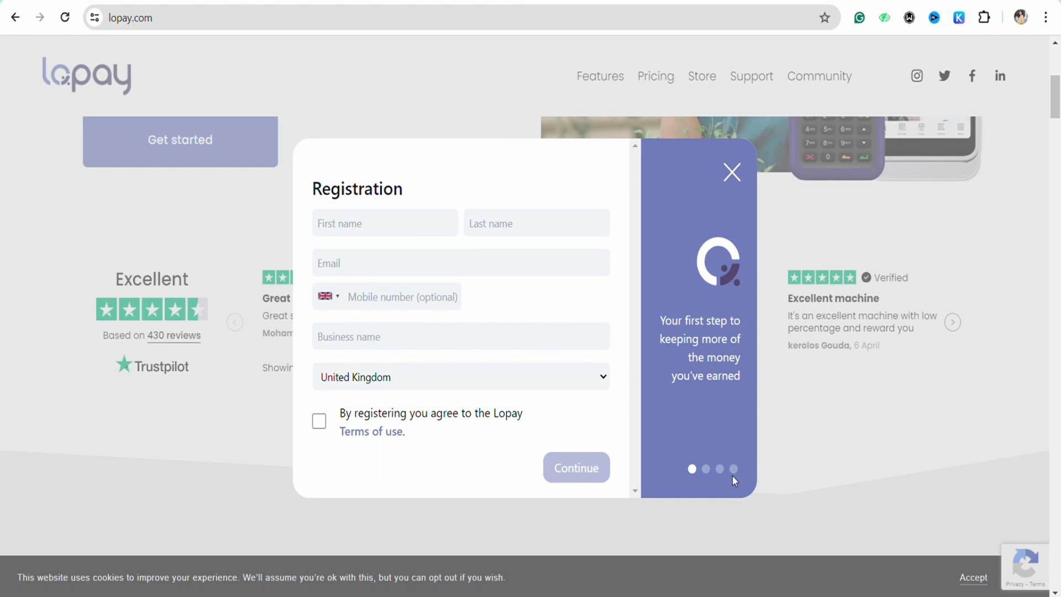
left_click(732, 173)
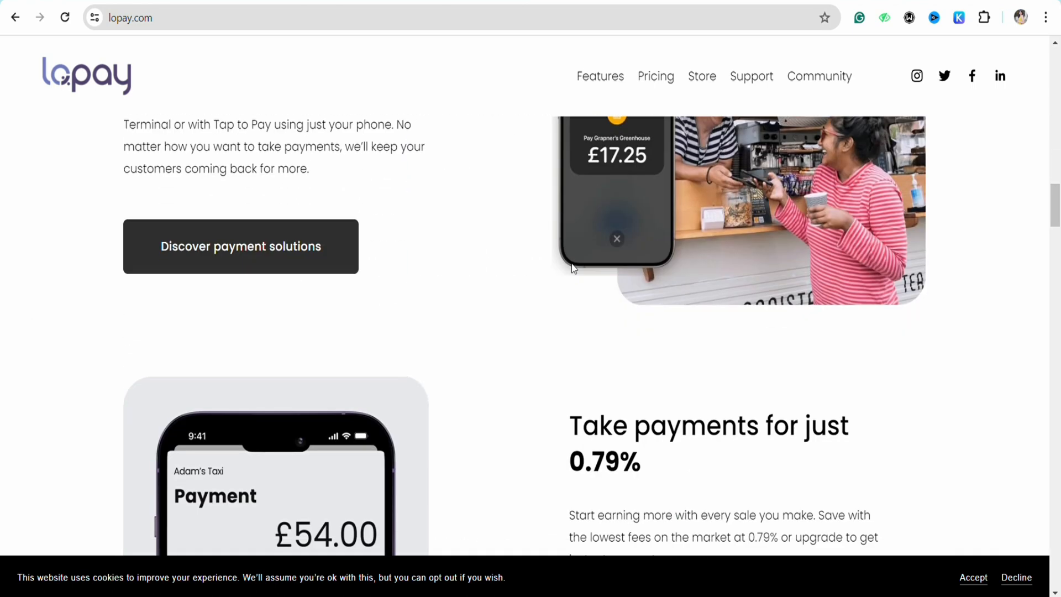
- Scroll the homepage past features and awards to 'Choose your device' and accepted payment methods
scroll("up", 3)
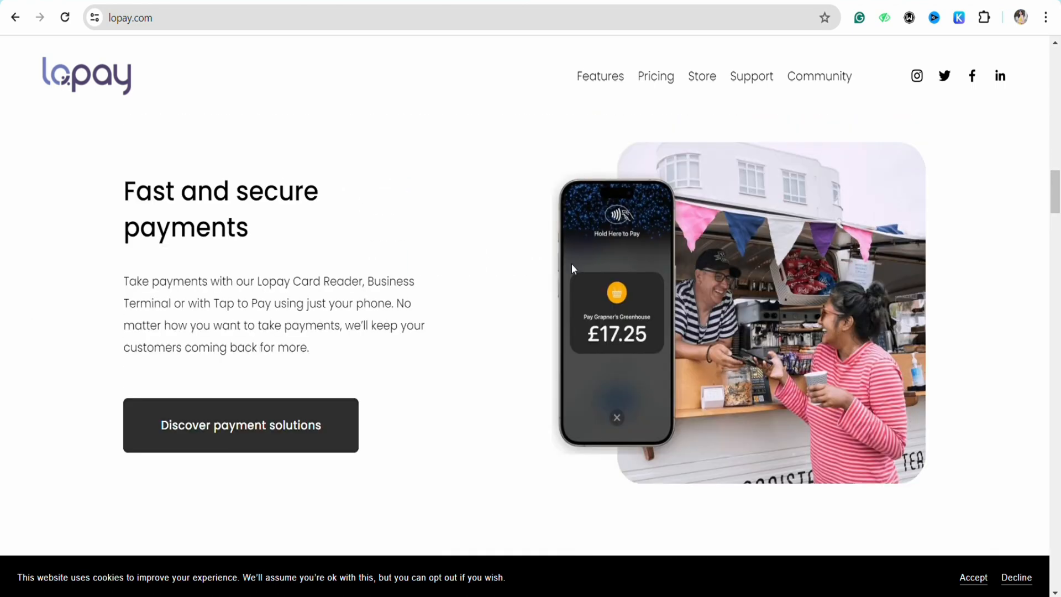
scroll("down", 3)
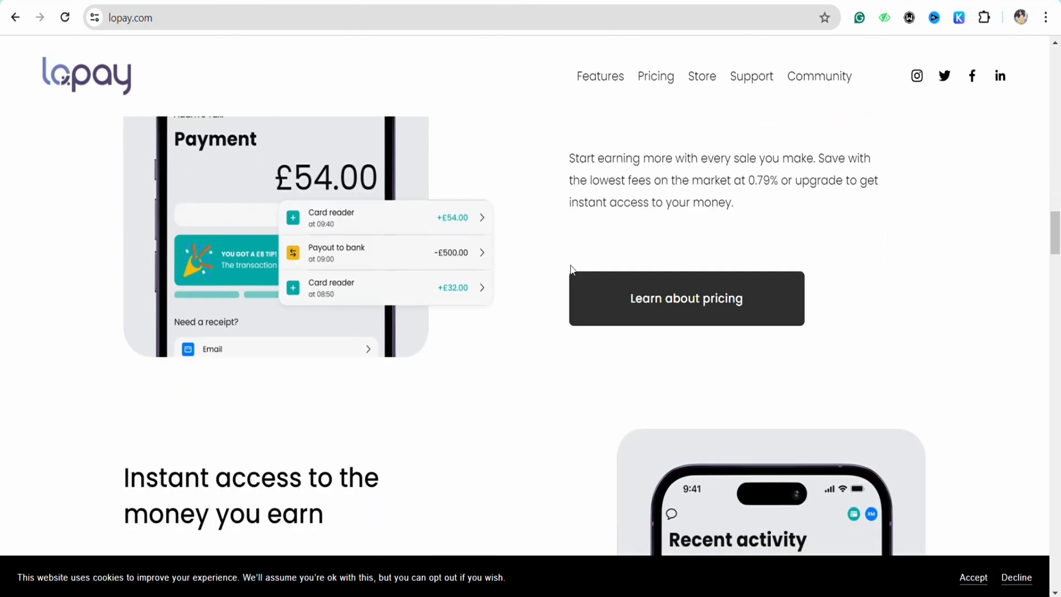
scroll("down", 3)
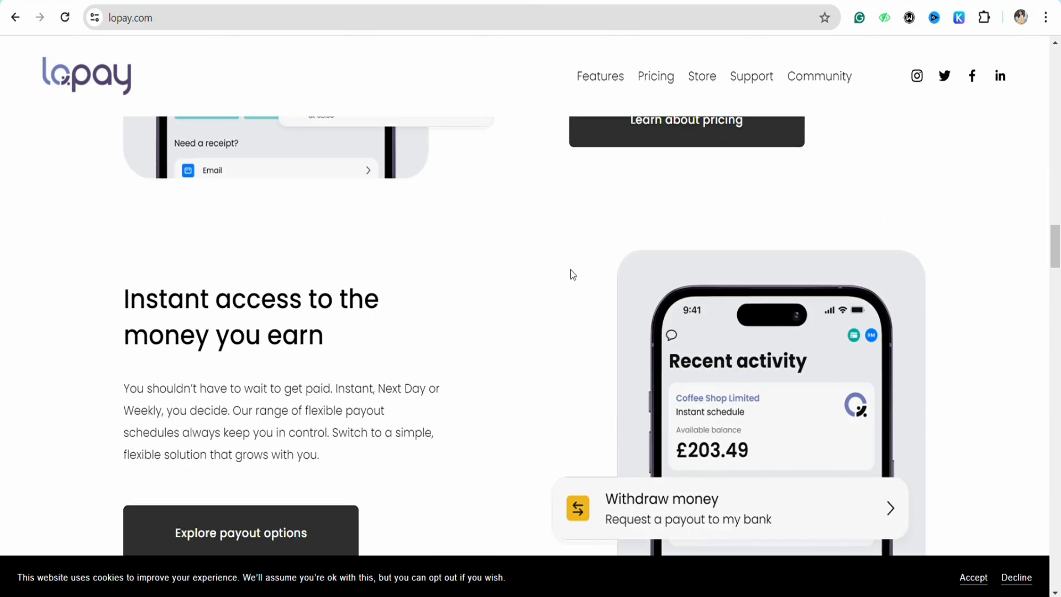
scroll("down", 3)
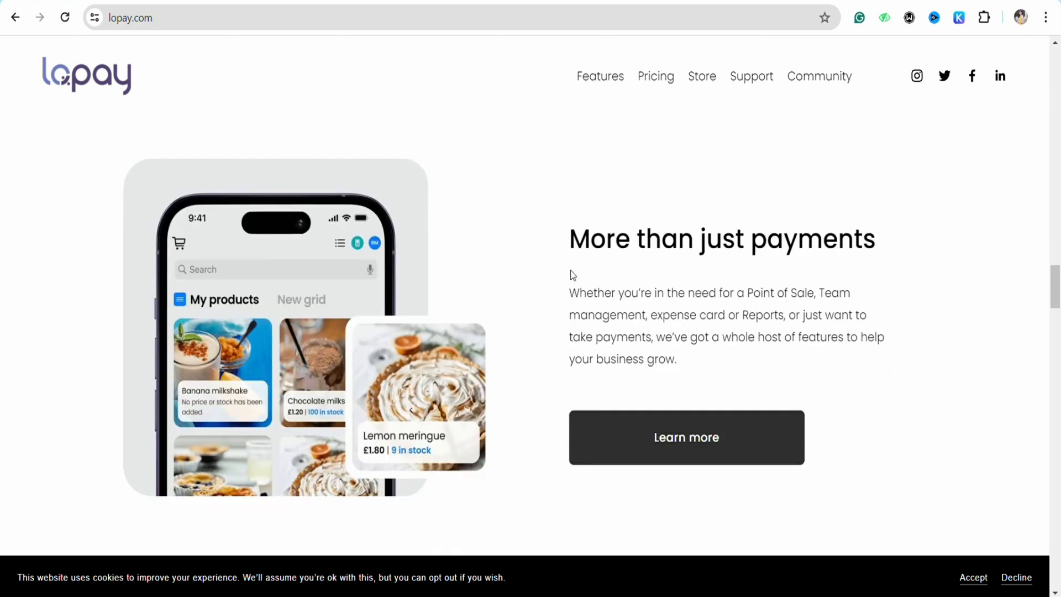
scroll("down", 3)
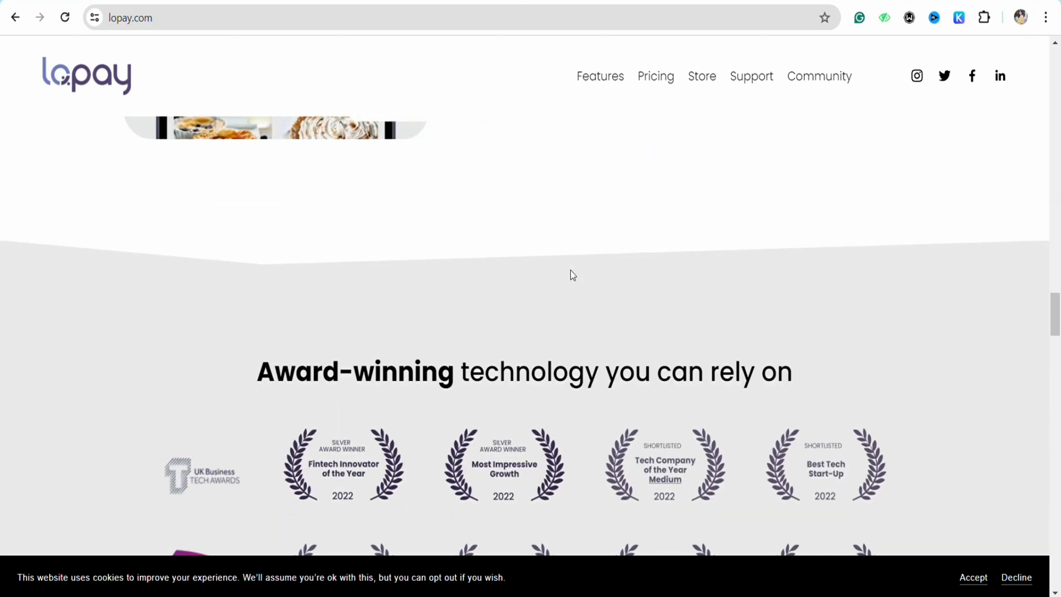
scroll("up", 3)
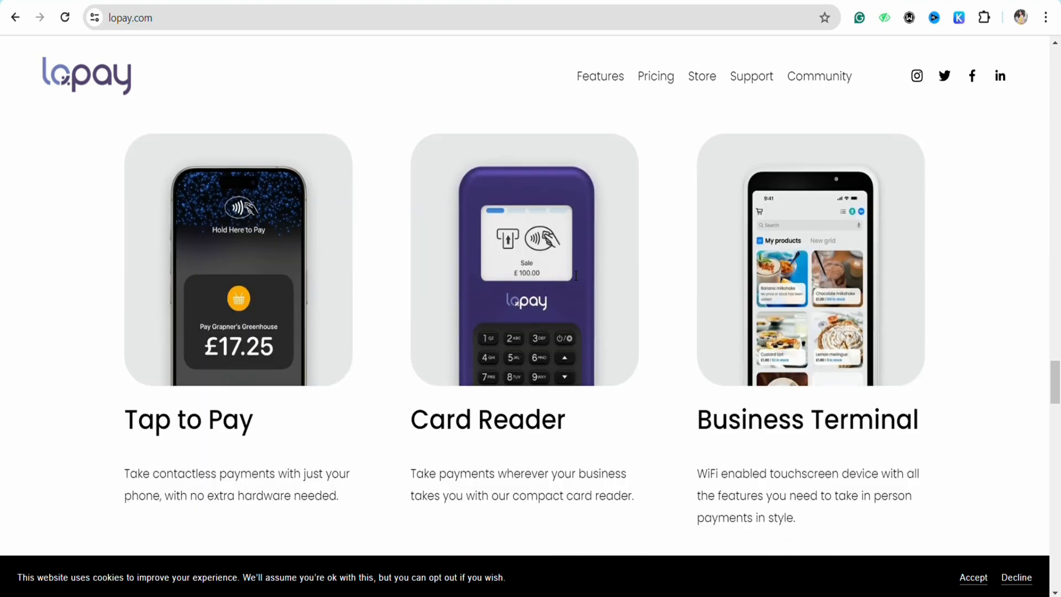
scroll("down", 3)
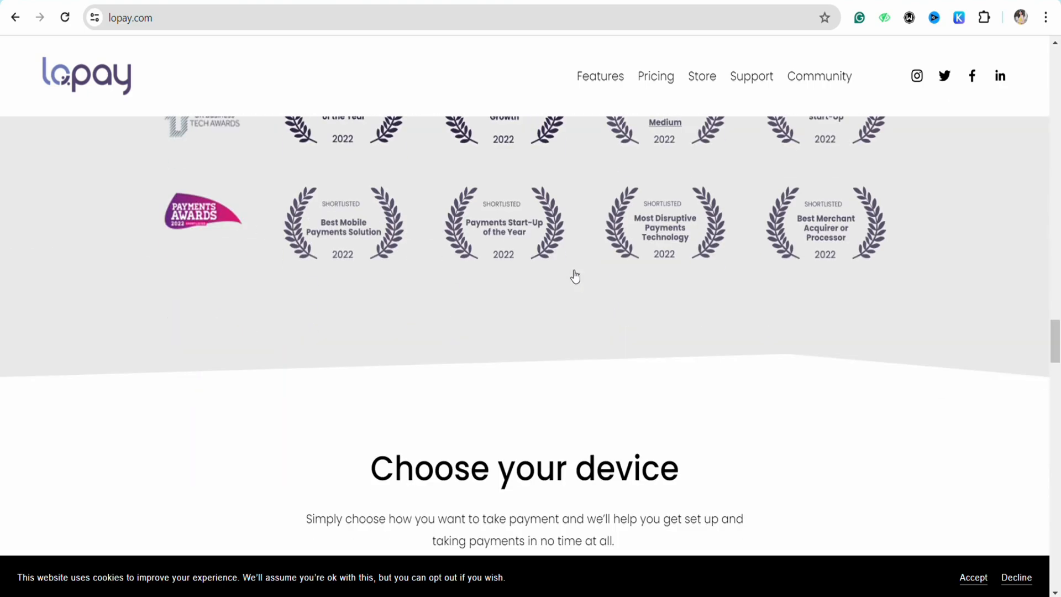
scroll("down", 3)
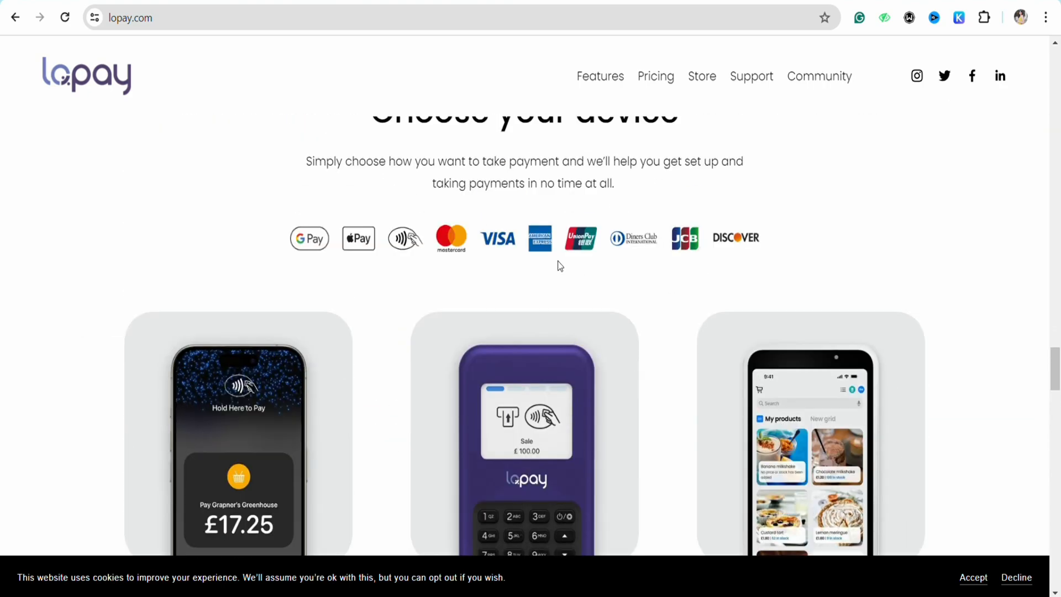
scroll("up", 3)
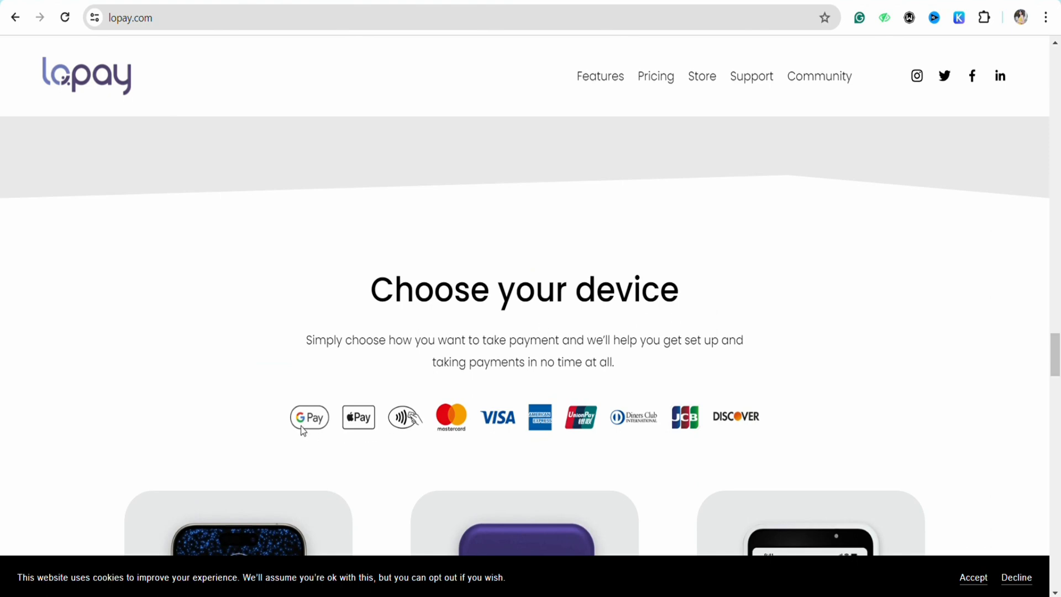
mouse_move(566, 439)
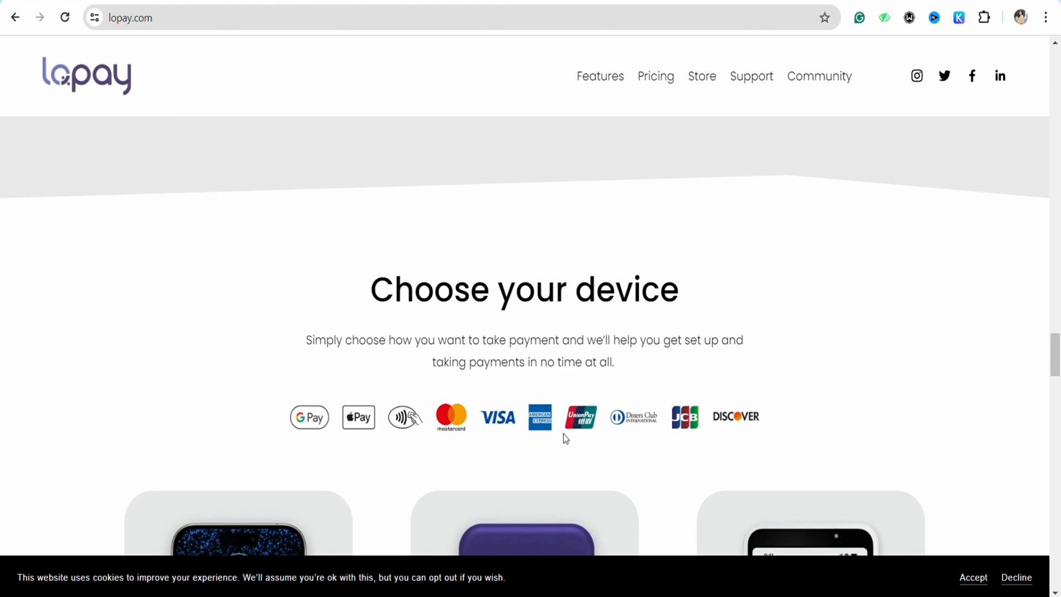
- Scroll to the Tap to Pay, Card Reader and Business Terminal device cards with descriptions
scroll("down", 3)
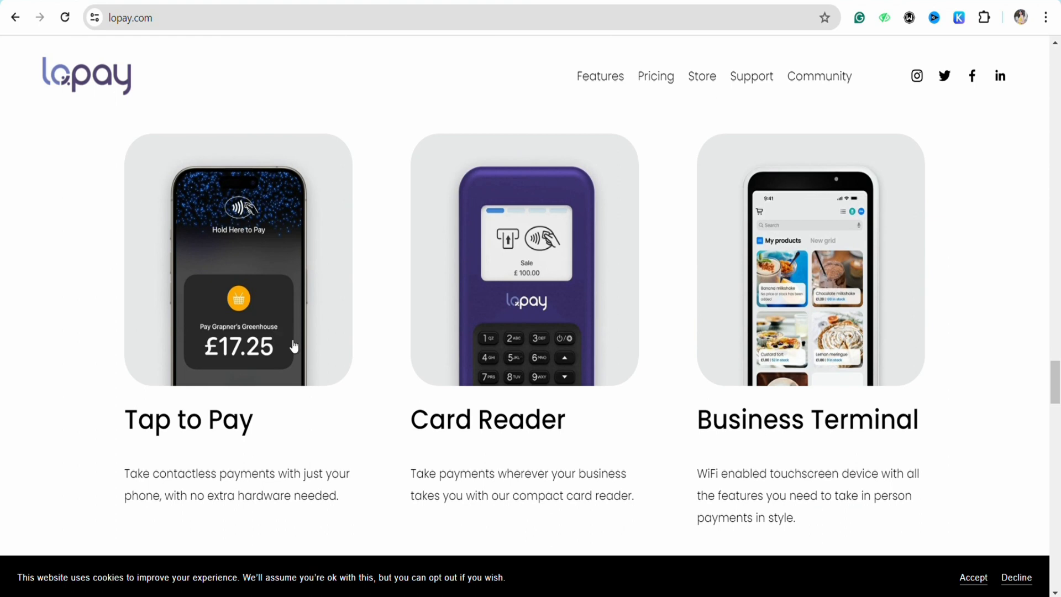
mouse_move(240, 428)
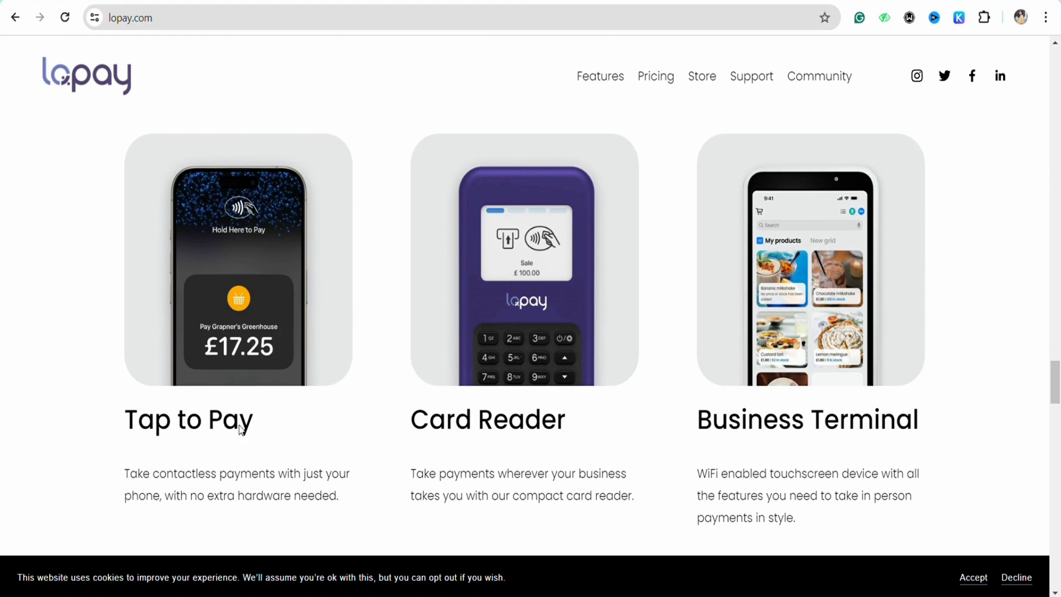
mouse_move(227, 227)
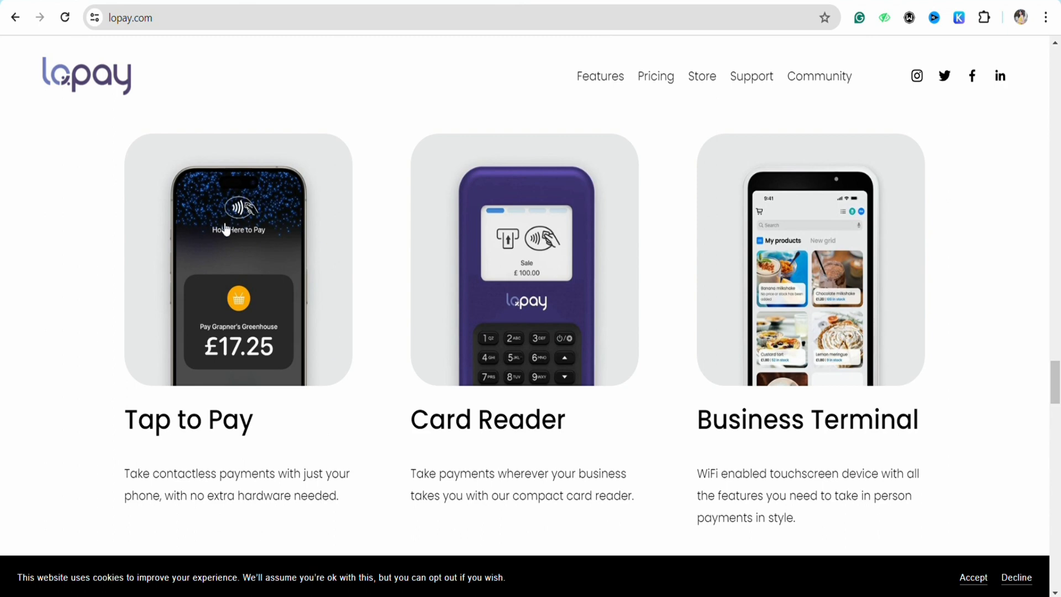
mouse_move(361, 254)
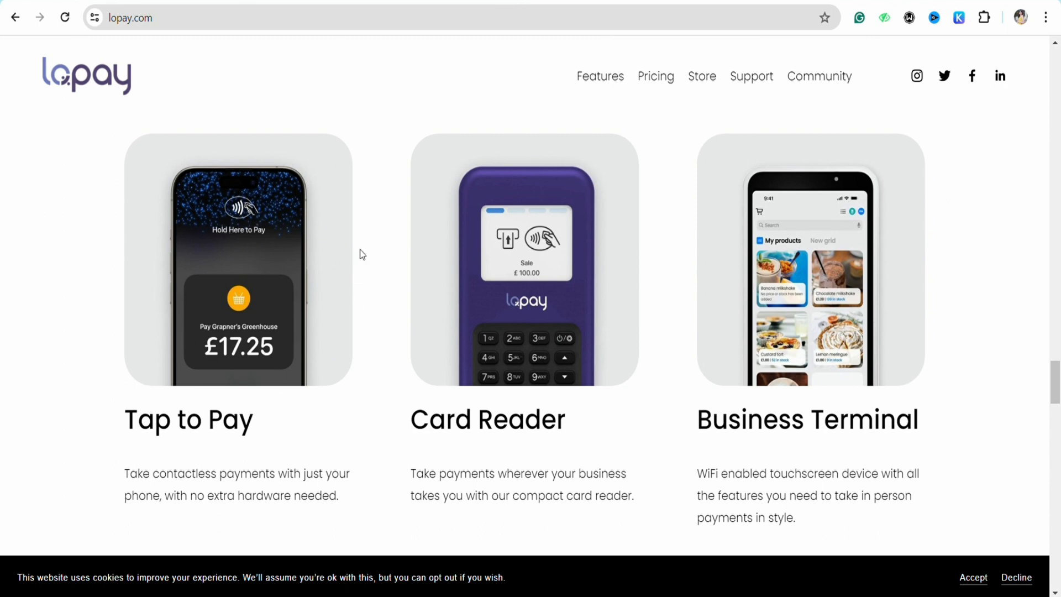
mouse_move(320, 267)
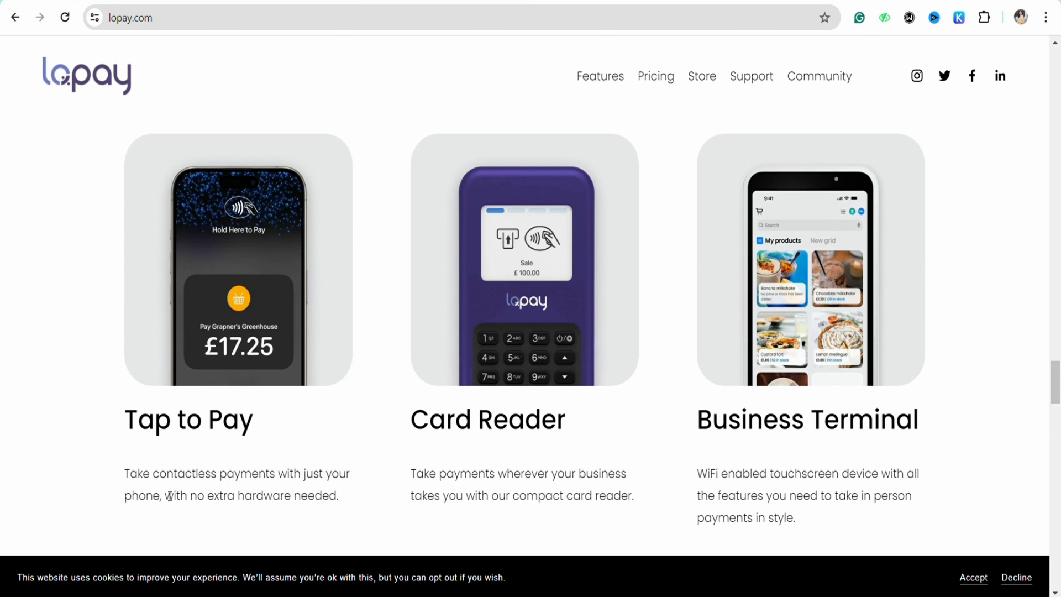
mouse_move(308, 470)
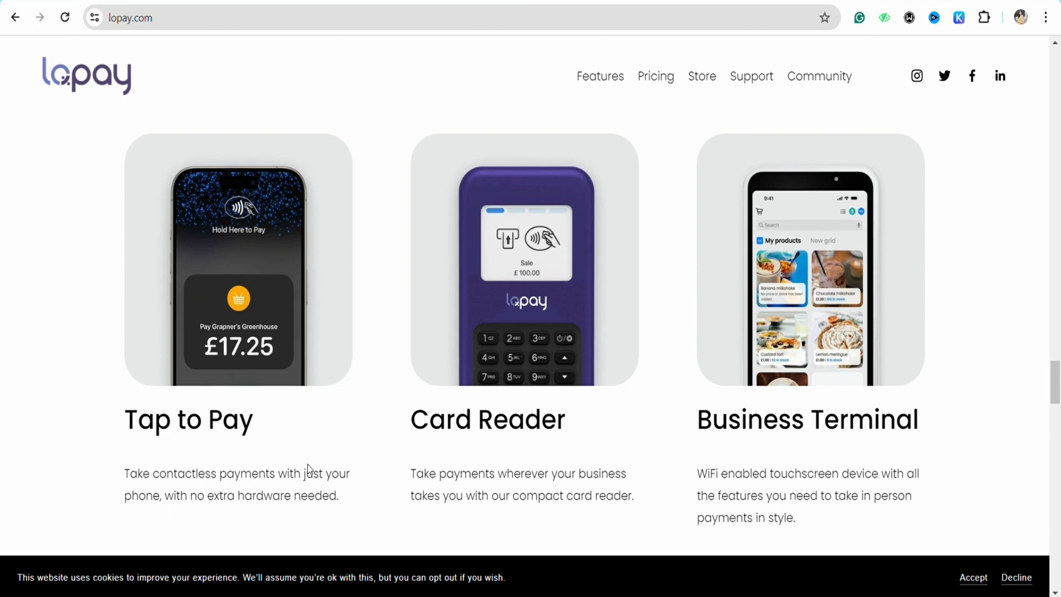
mouse_move(142, 490)
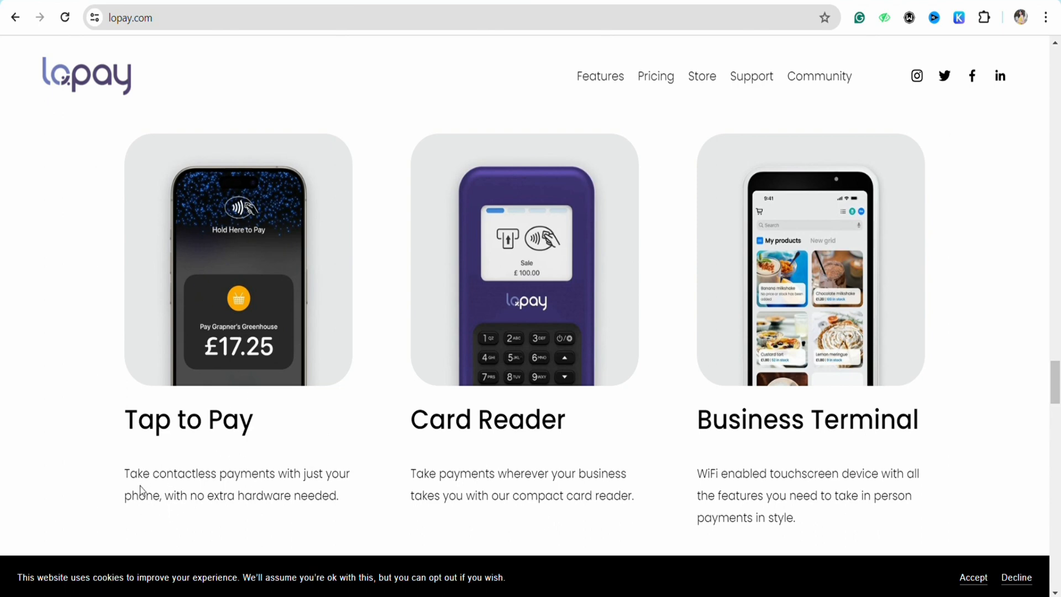
mouse_move(197, 534)
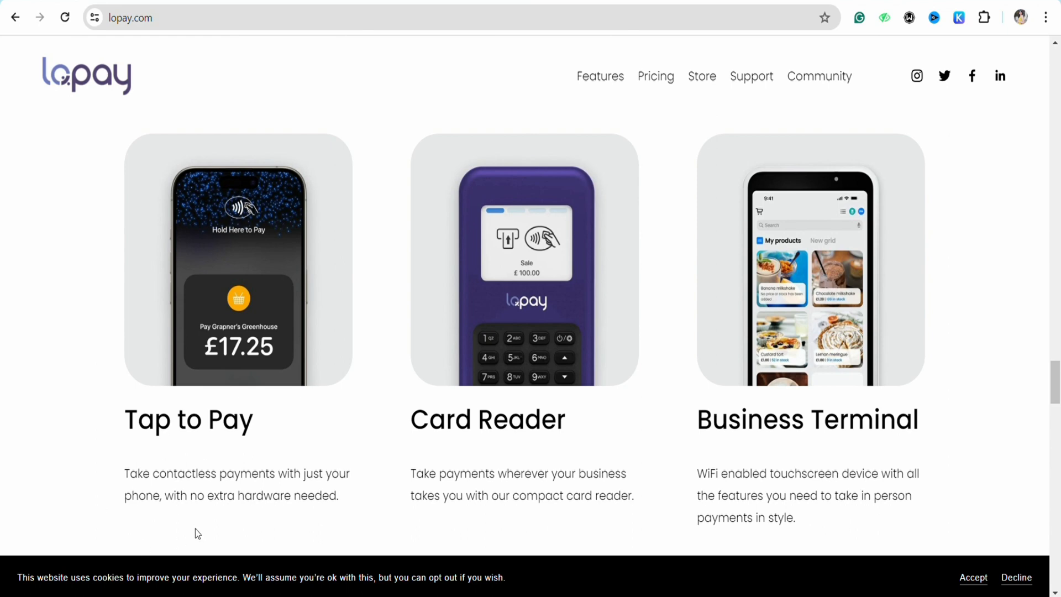
mouse_move(312, 483)
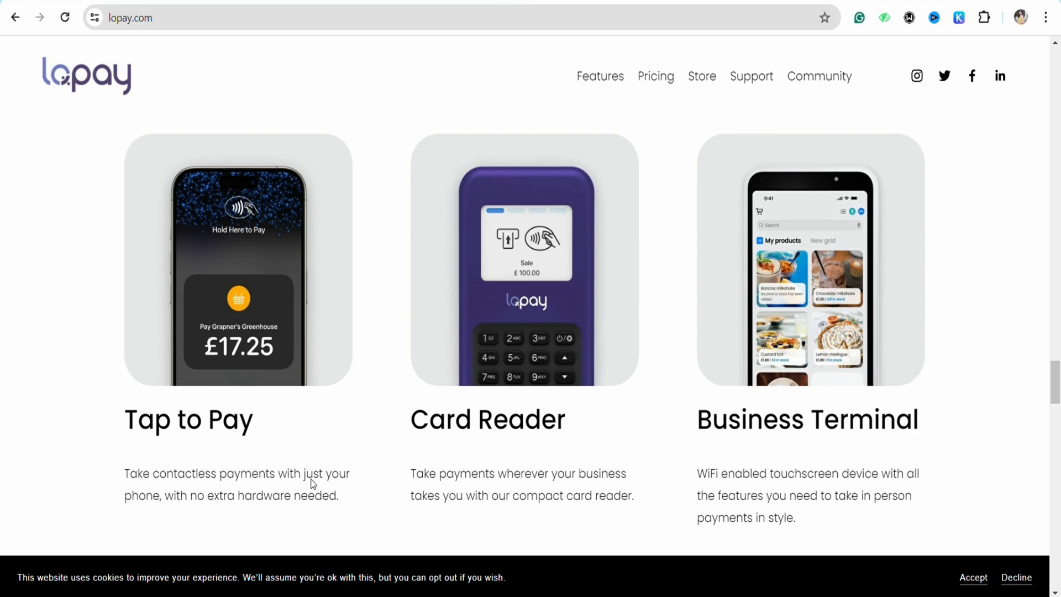
mouse_move(550, 350)
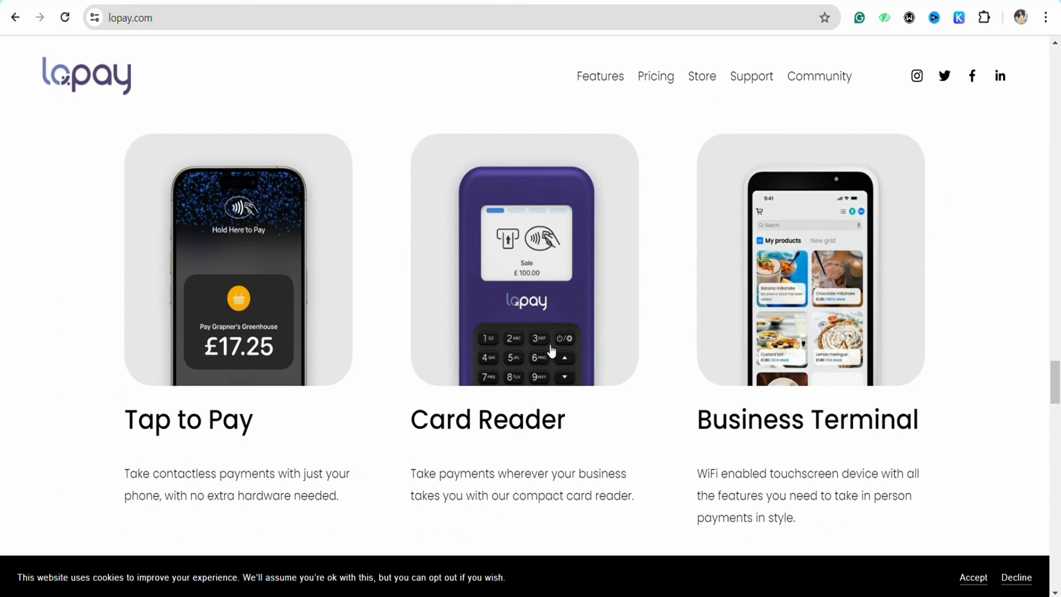
mouse_move(599, 371)
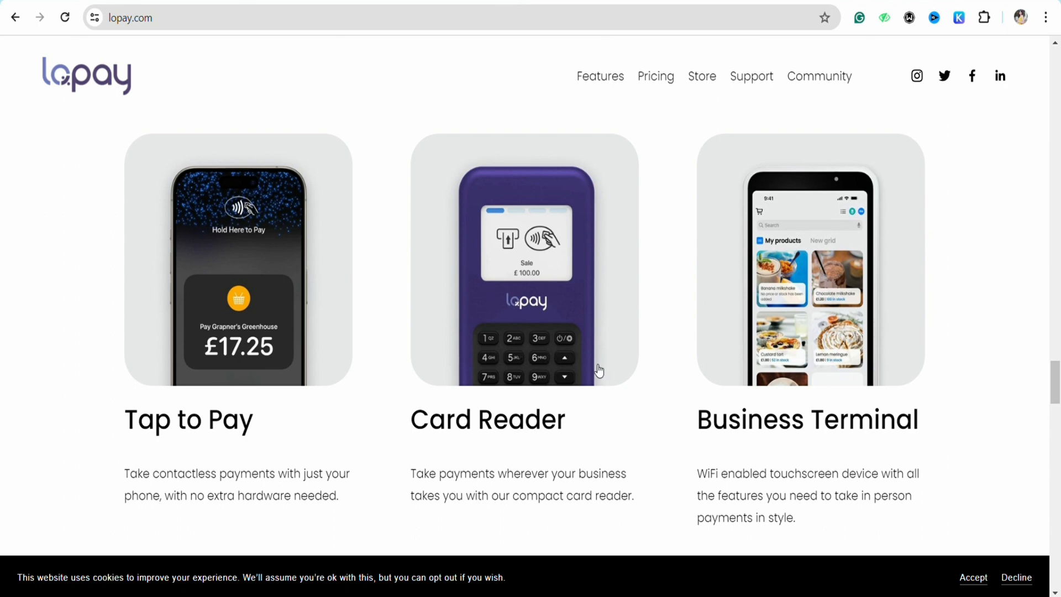